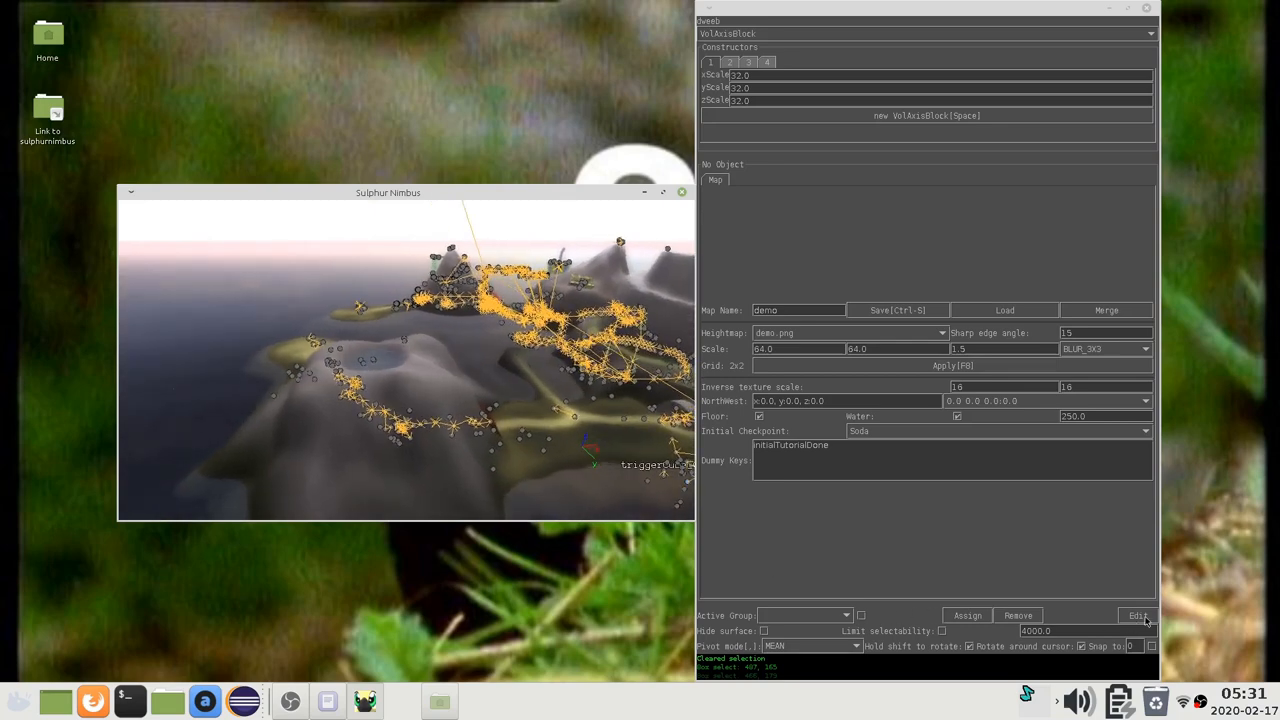
# - Add a new top-level group named Level1 in the object group hierarchy
pyautogui.click(1137, 615)
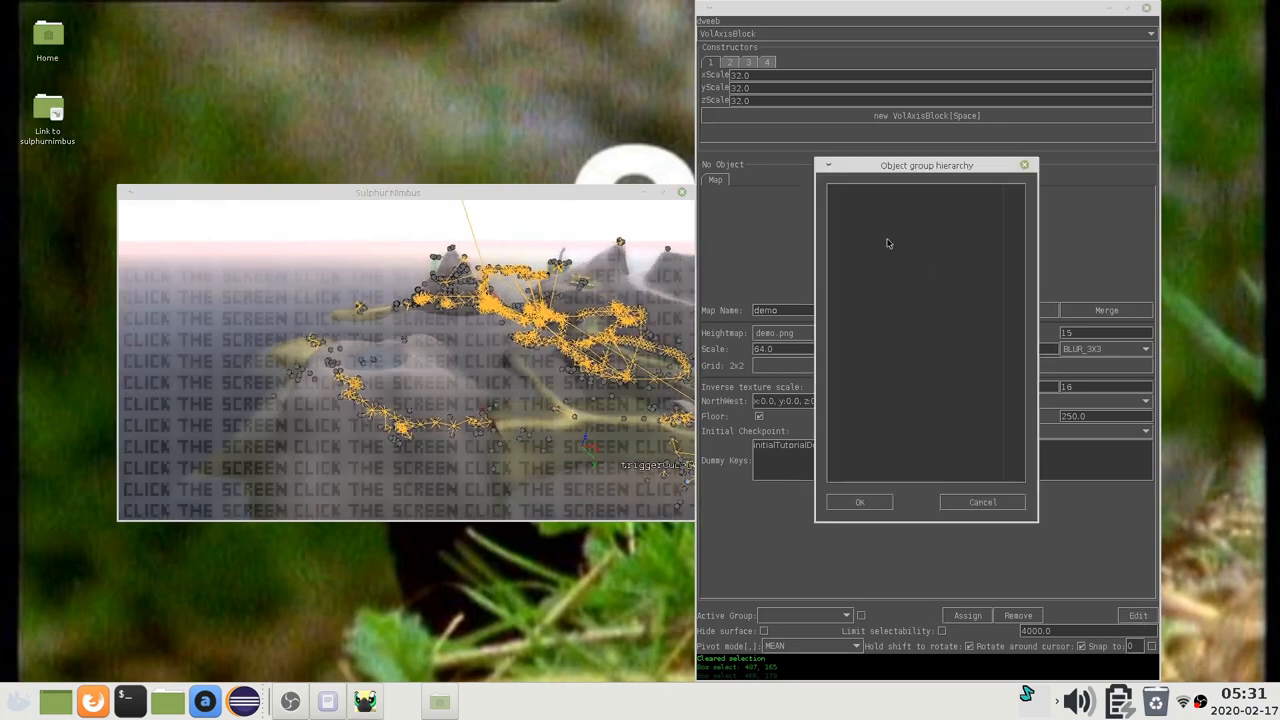
pyautogui.rightClick(890, 245)
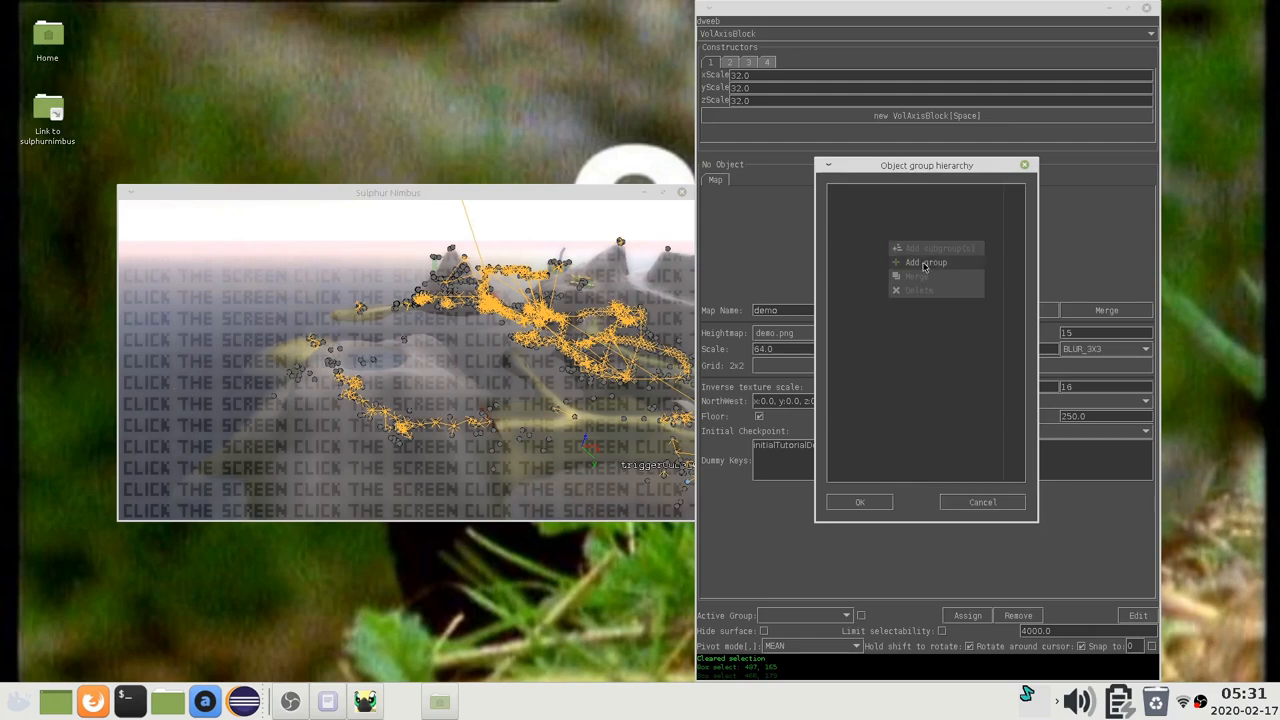
pyautogui.click(925, 262)
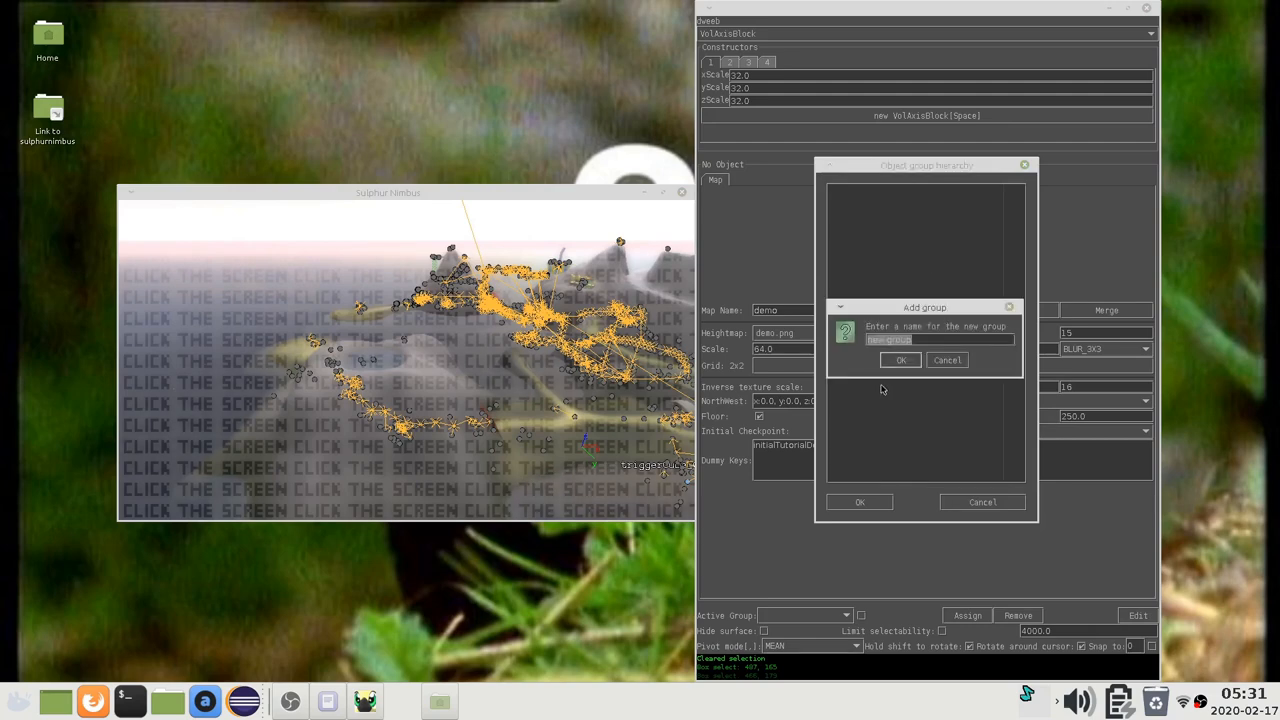
pyautogui.write('Lev')
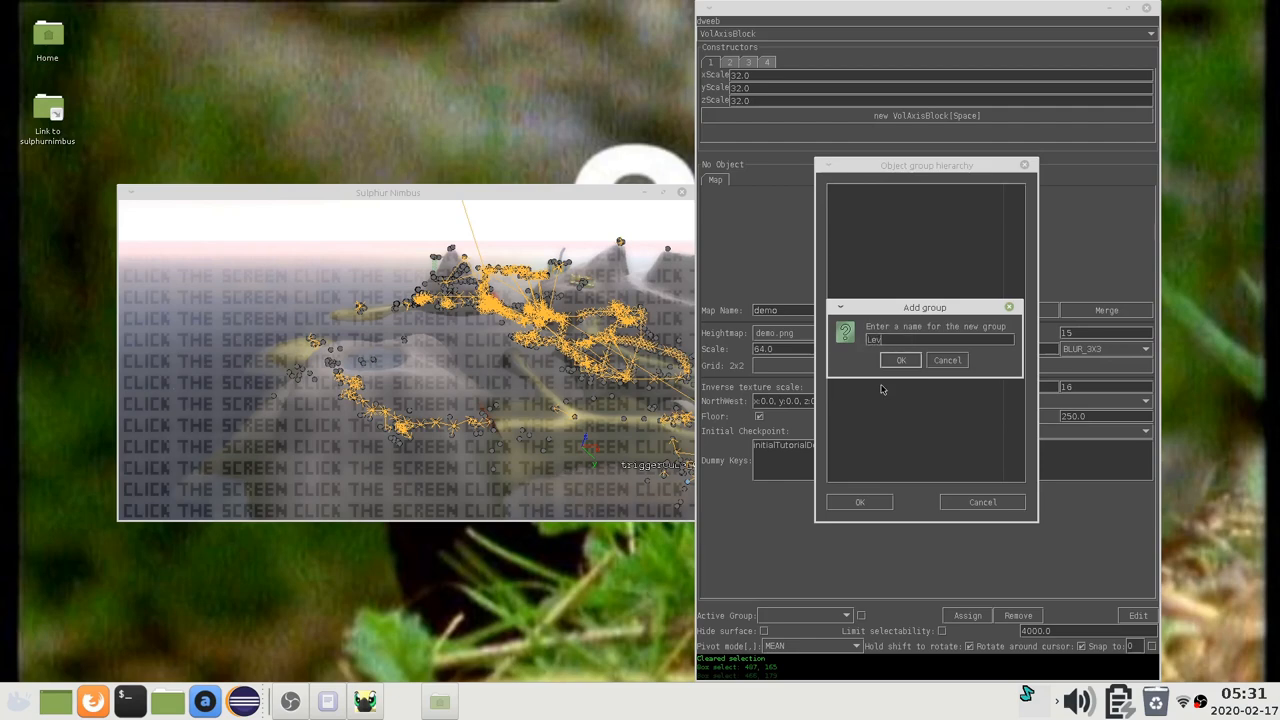
pyautogui.click(899, 359)
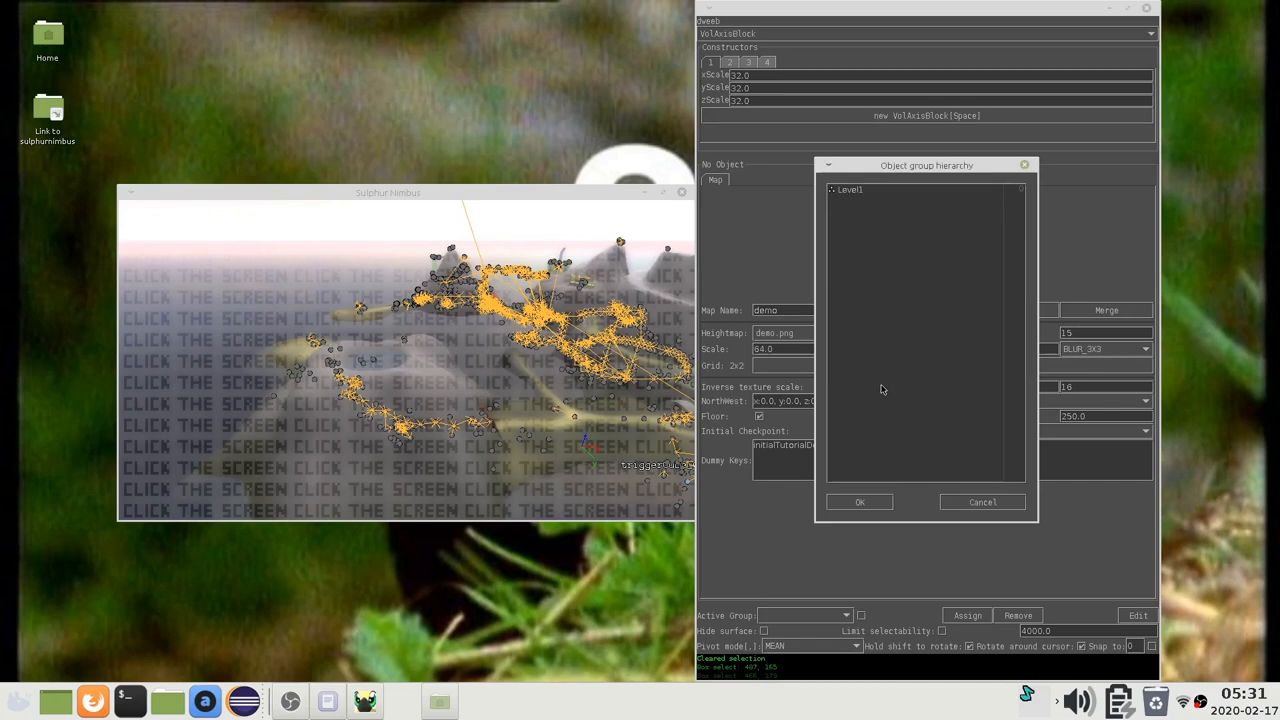
# - Accept the hierarchy and assign the 125 selected map objects to the Level1 group
pyautogui.click(859, 502)
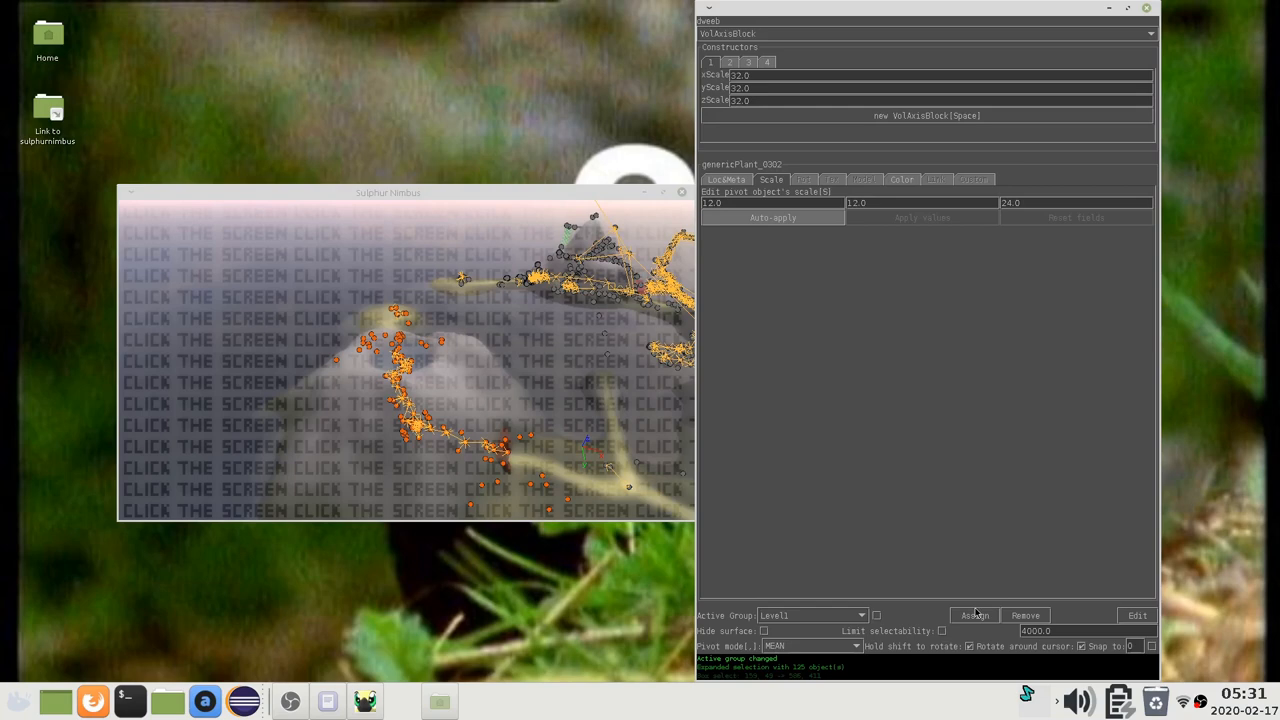
pyautogui.click(974, 615)
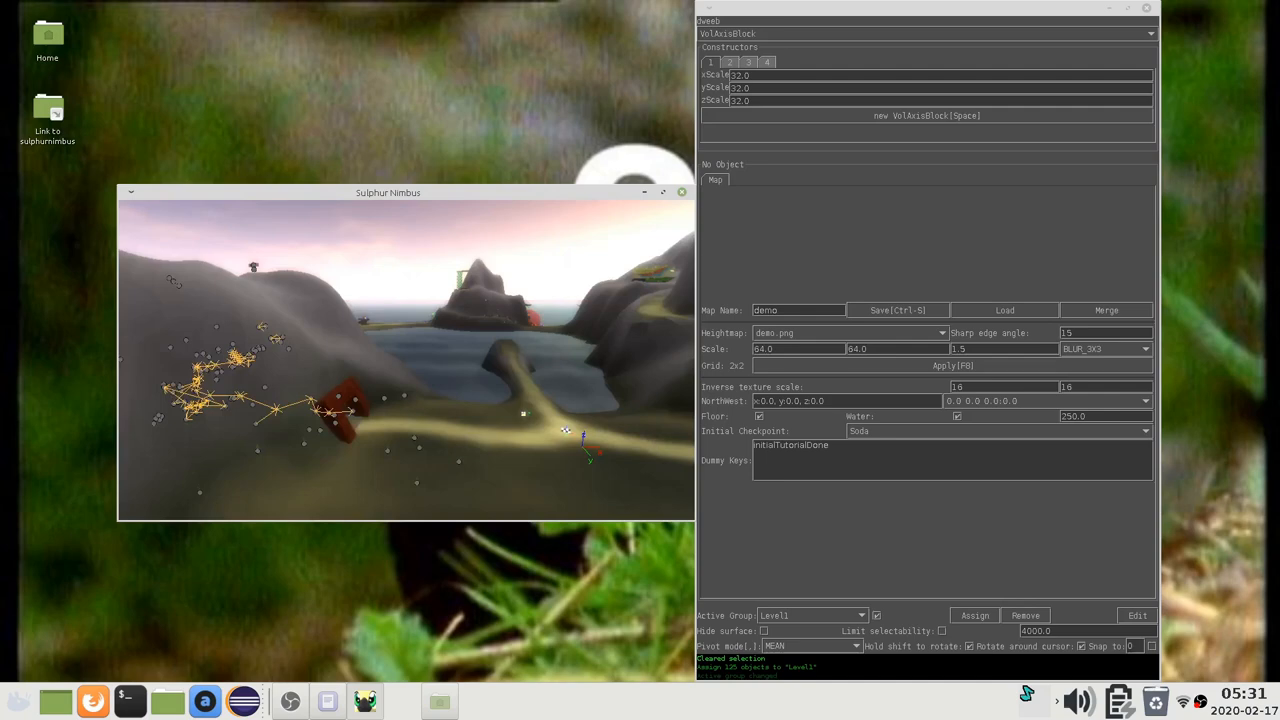
# - Remove the box-selected unwanted objects from the Level1 group
pyautogui.click(925, 115)
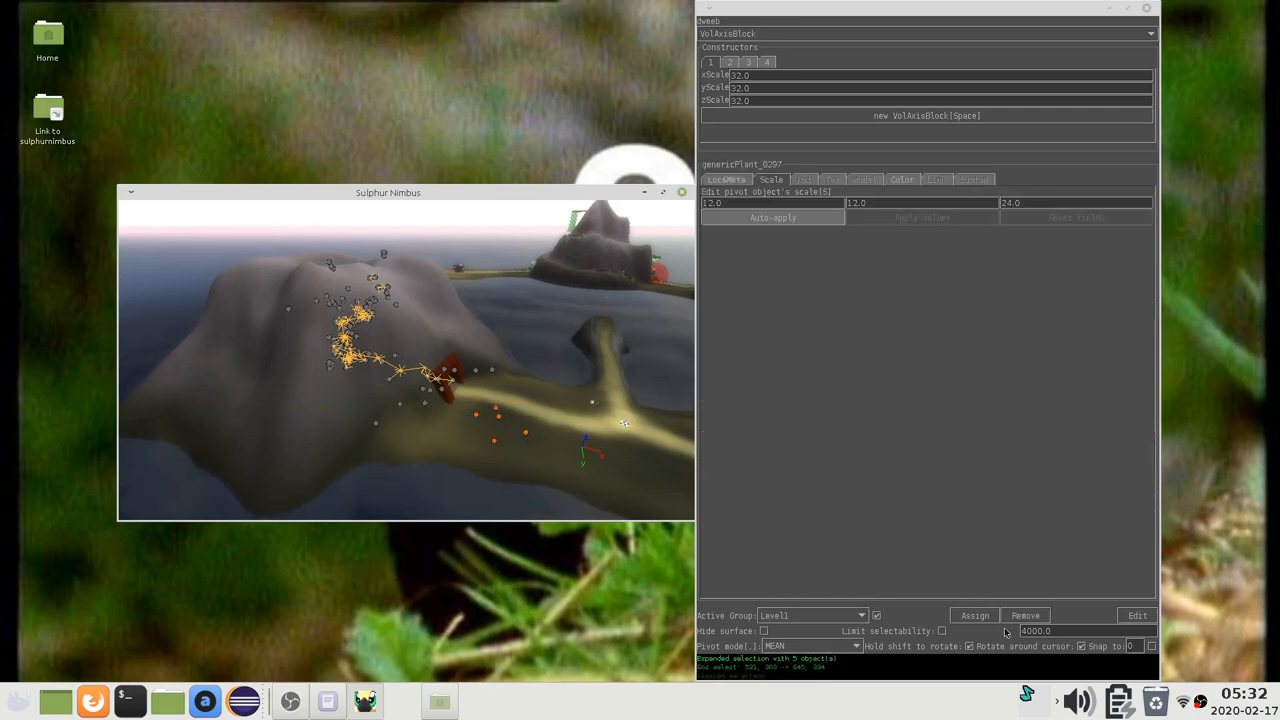
pyautogui.moveTo(1032, 616)
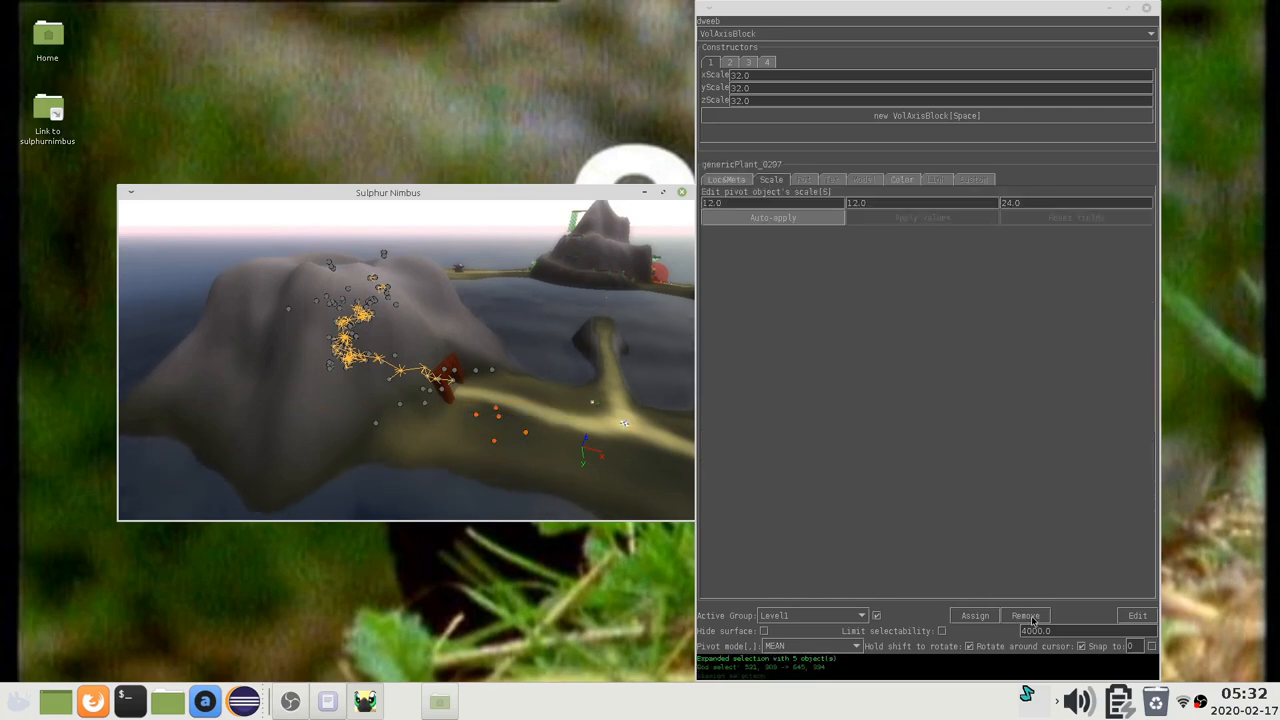
pyautogui.click(1025, 615)
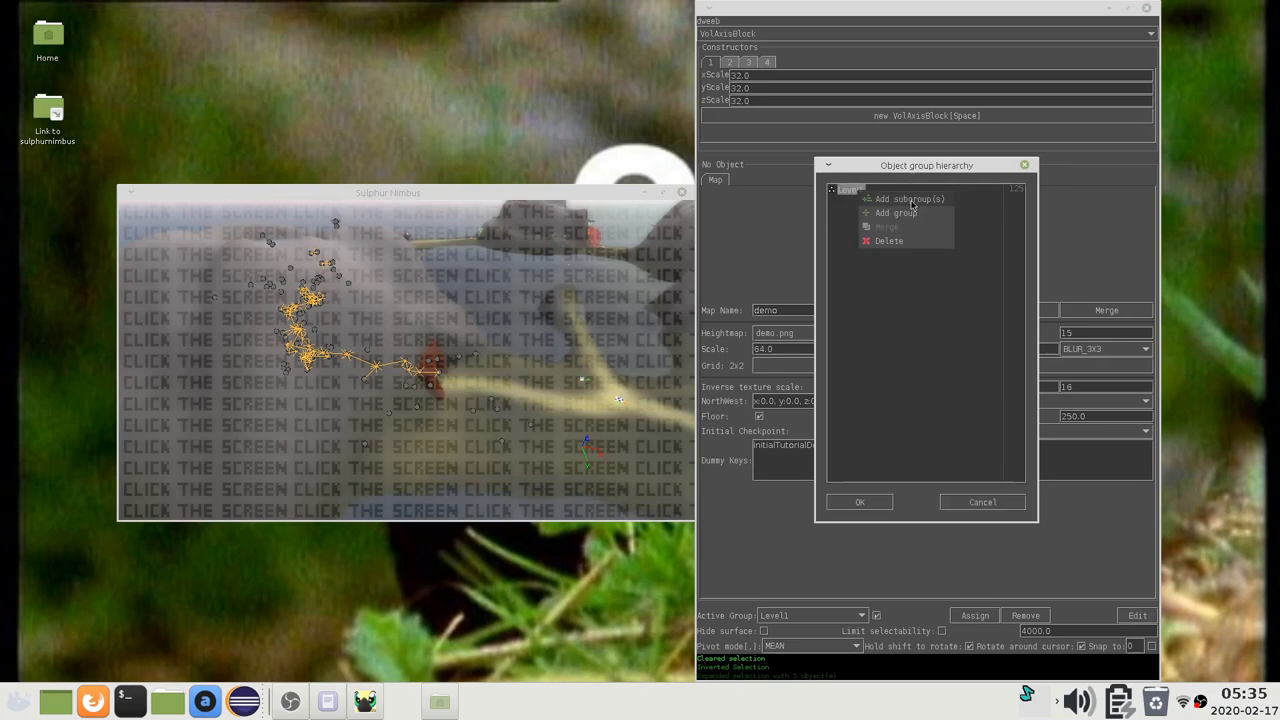
# - Add a subgroup named Level1Exterior under Level1 and accept the hierarchy
pyautogui.click(908, 198)
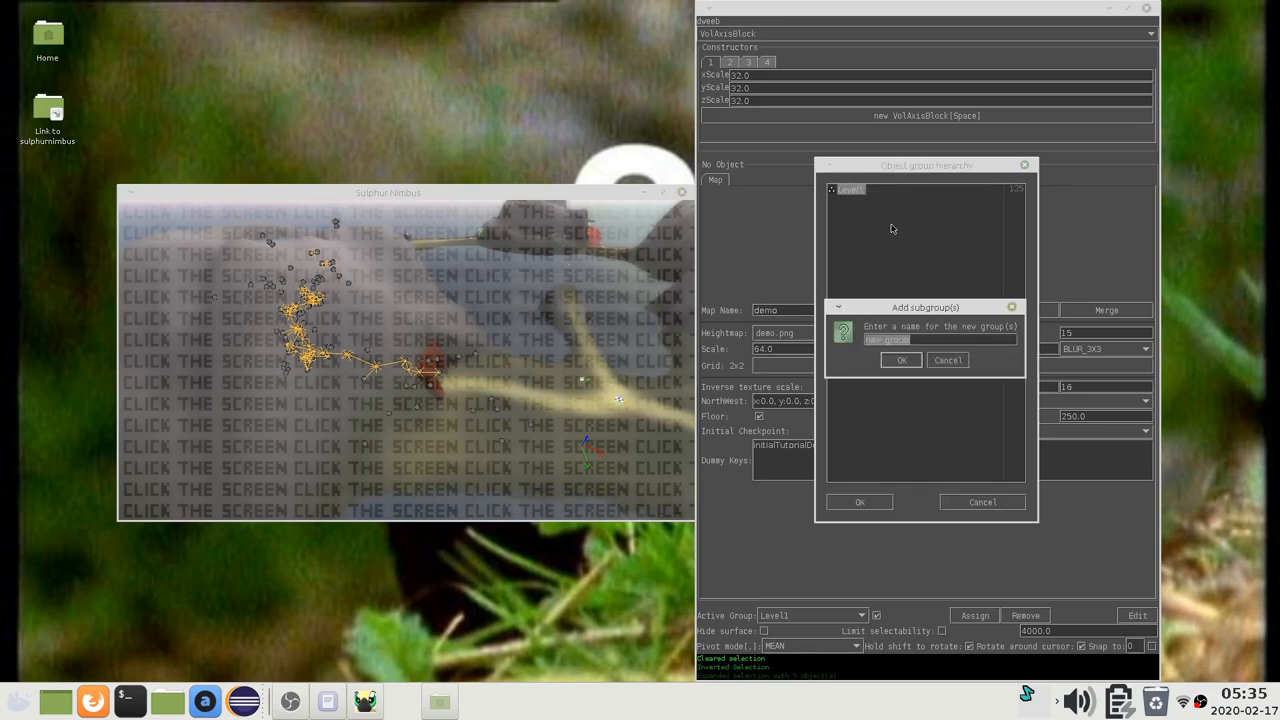
pyautogui.write('Level1')
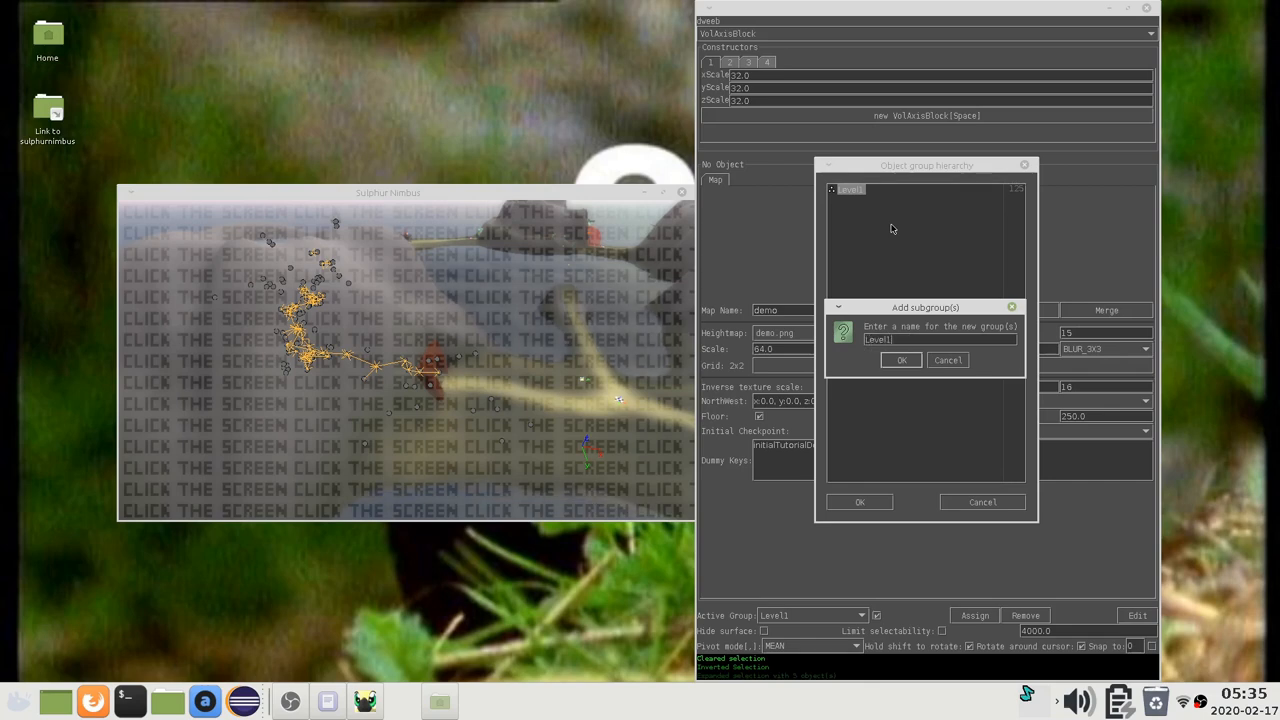
pyautogui.click(900, 360)
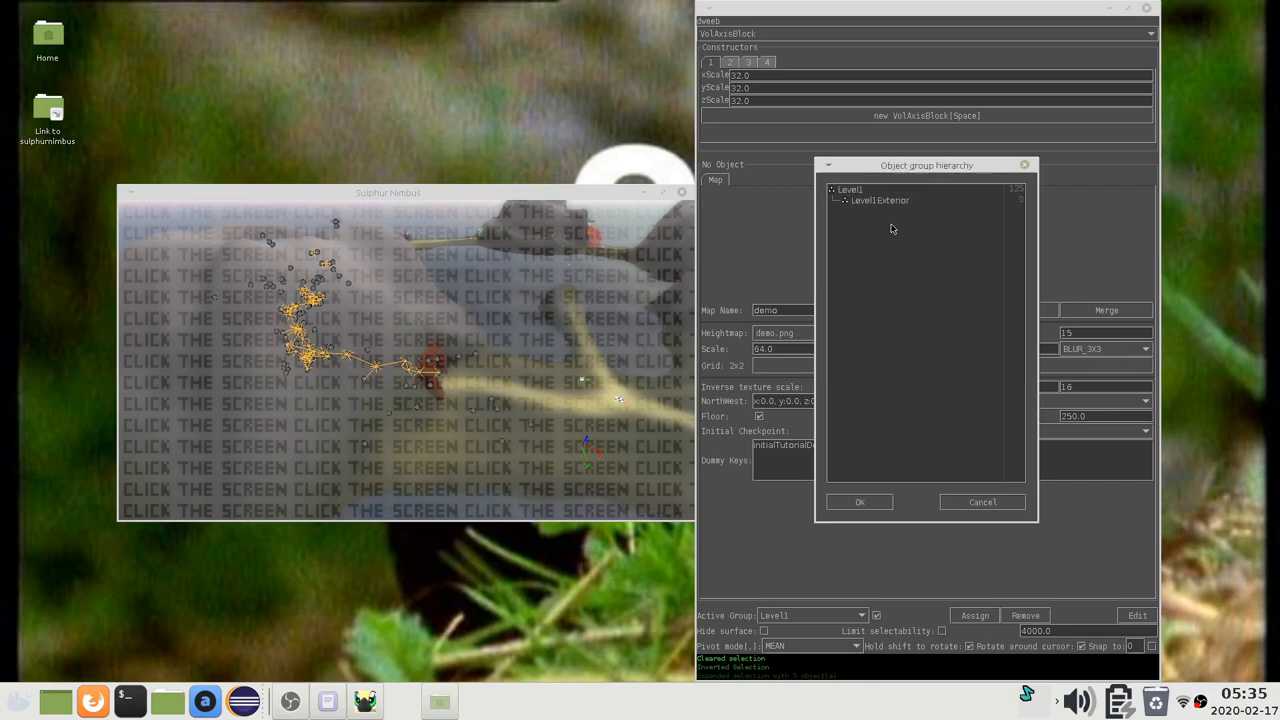
pyautogui.click(859, 502)
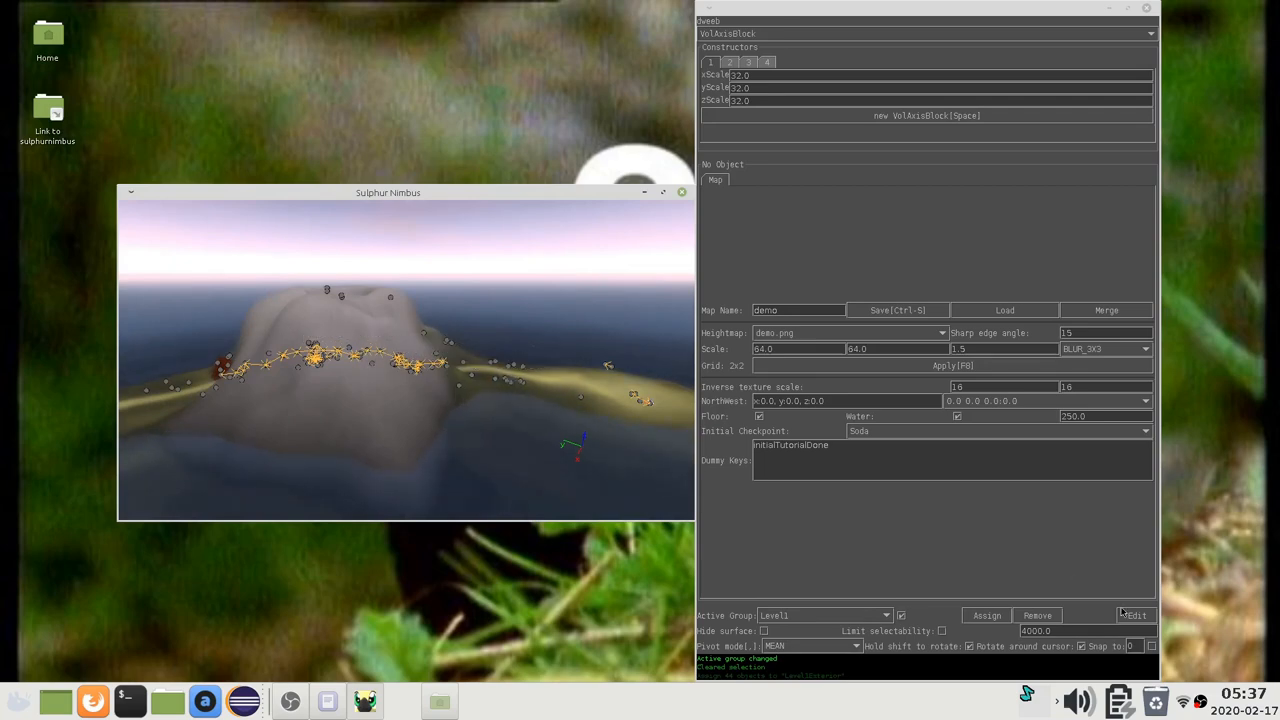
# - Move Level1Exterior to the root and merge it with Level1 into one group
pyautogui.click(1135, 615)
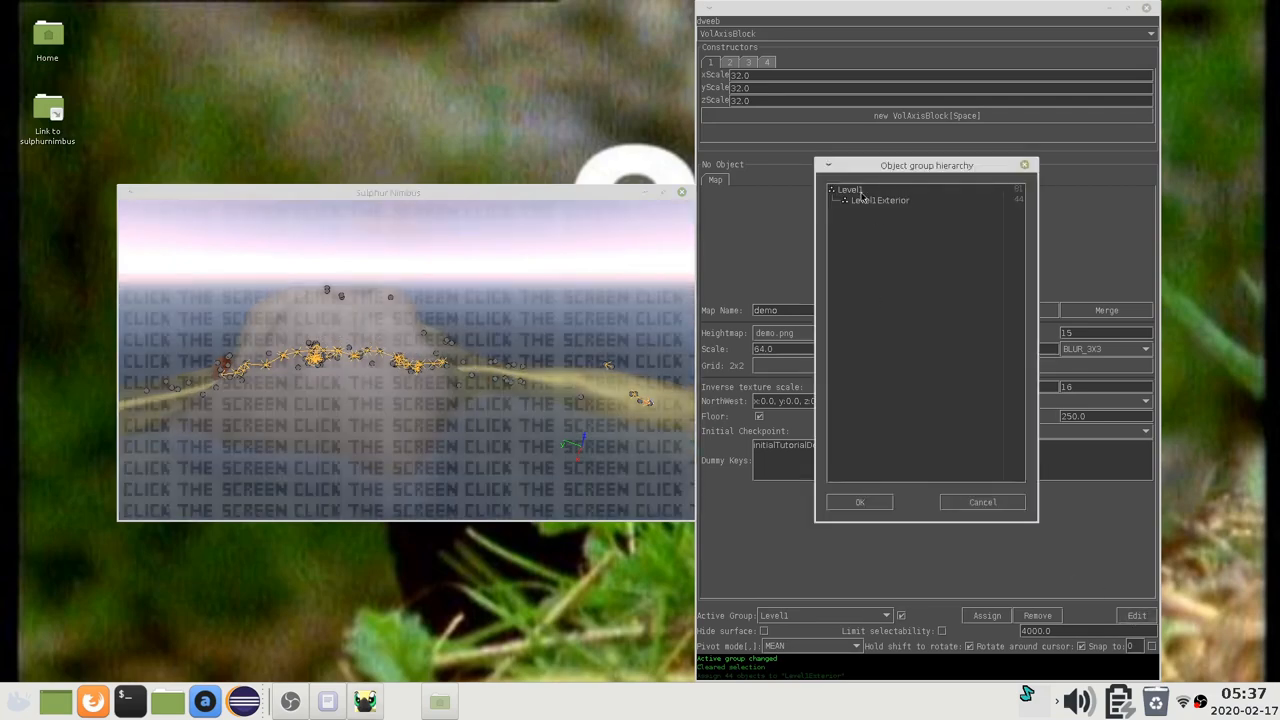
pyautogui.click(880, 199)
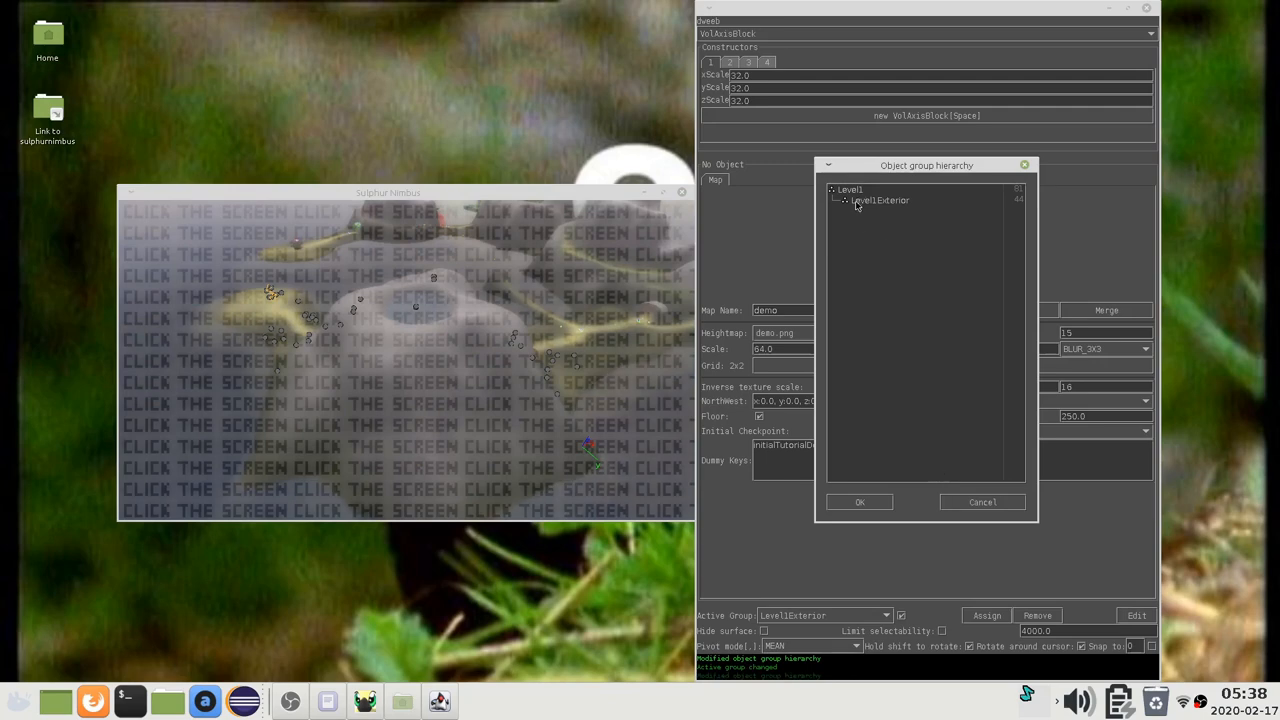
pyautogui.click(880, 200)
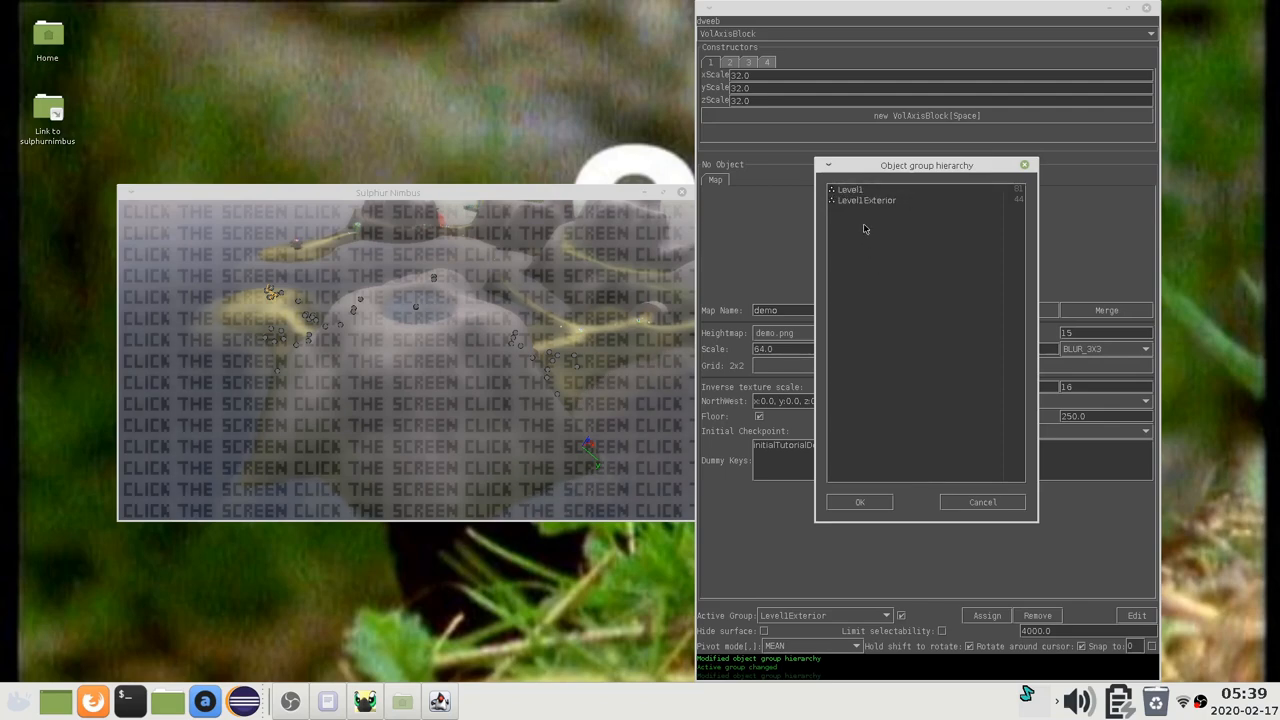
pyautogui.rightClick(866, 200)
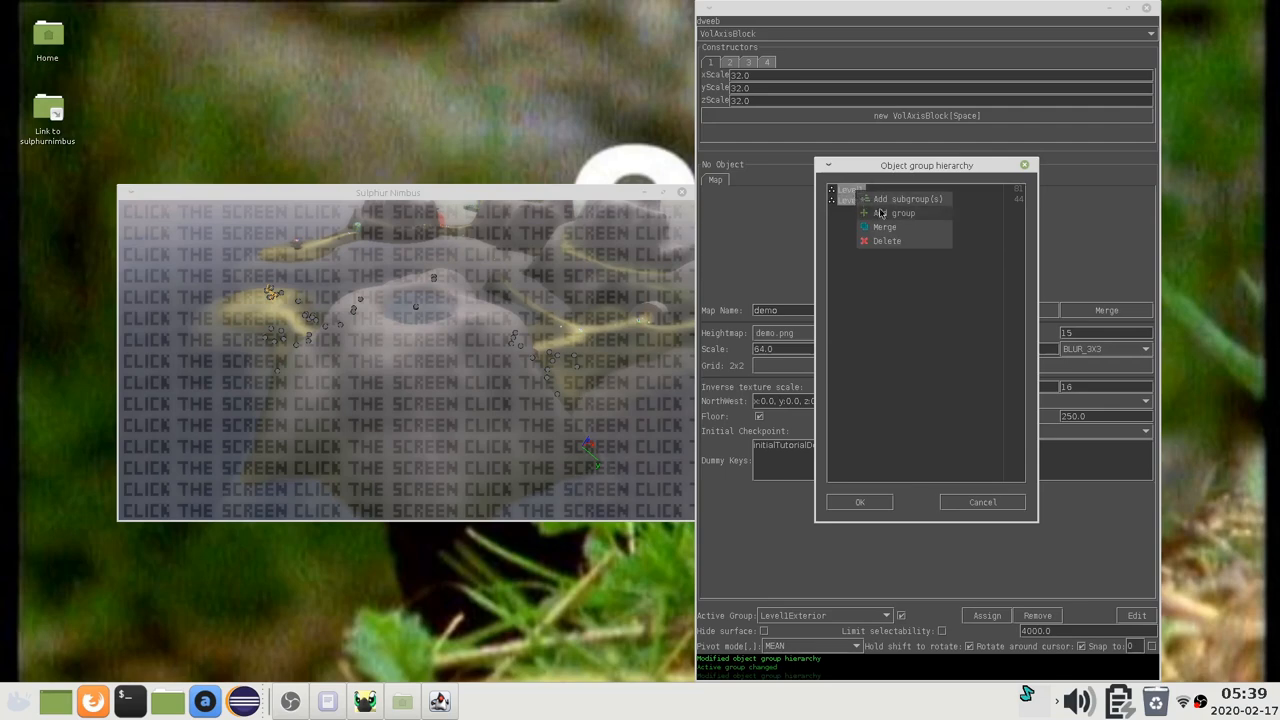
pyautogui.click(884, 227)
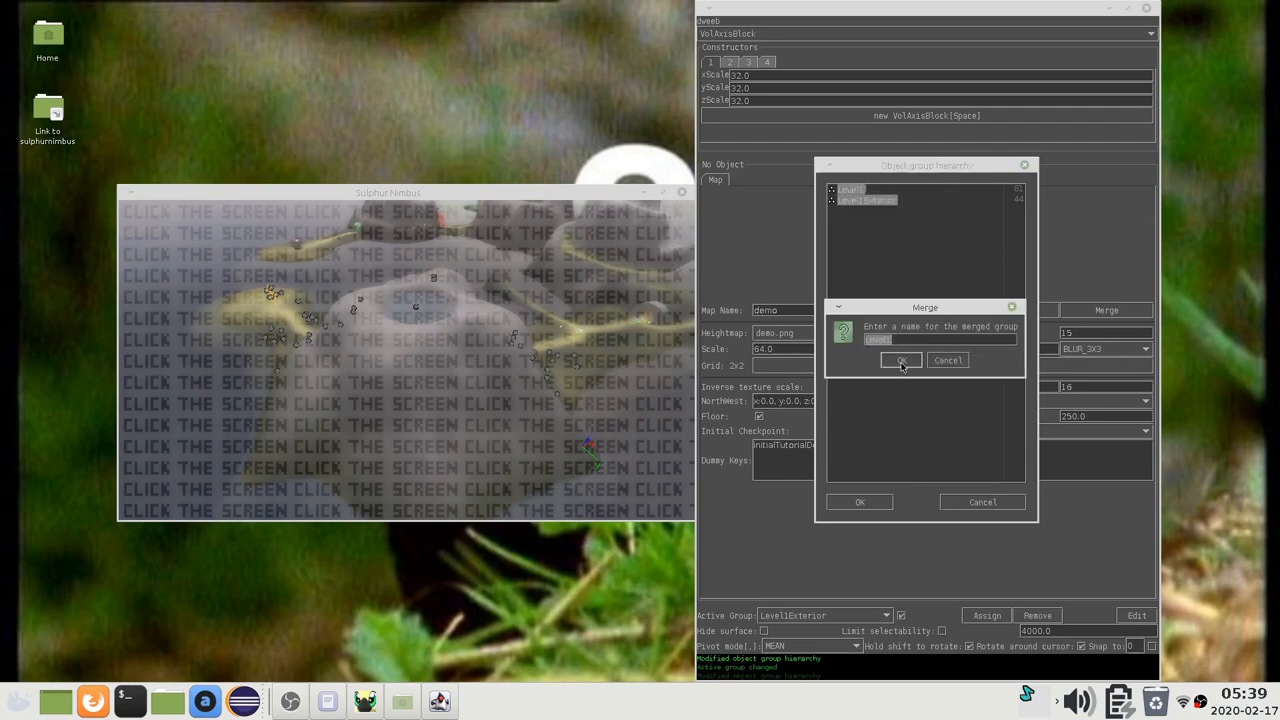
pyautogui.click(901, 360)
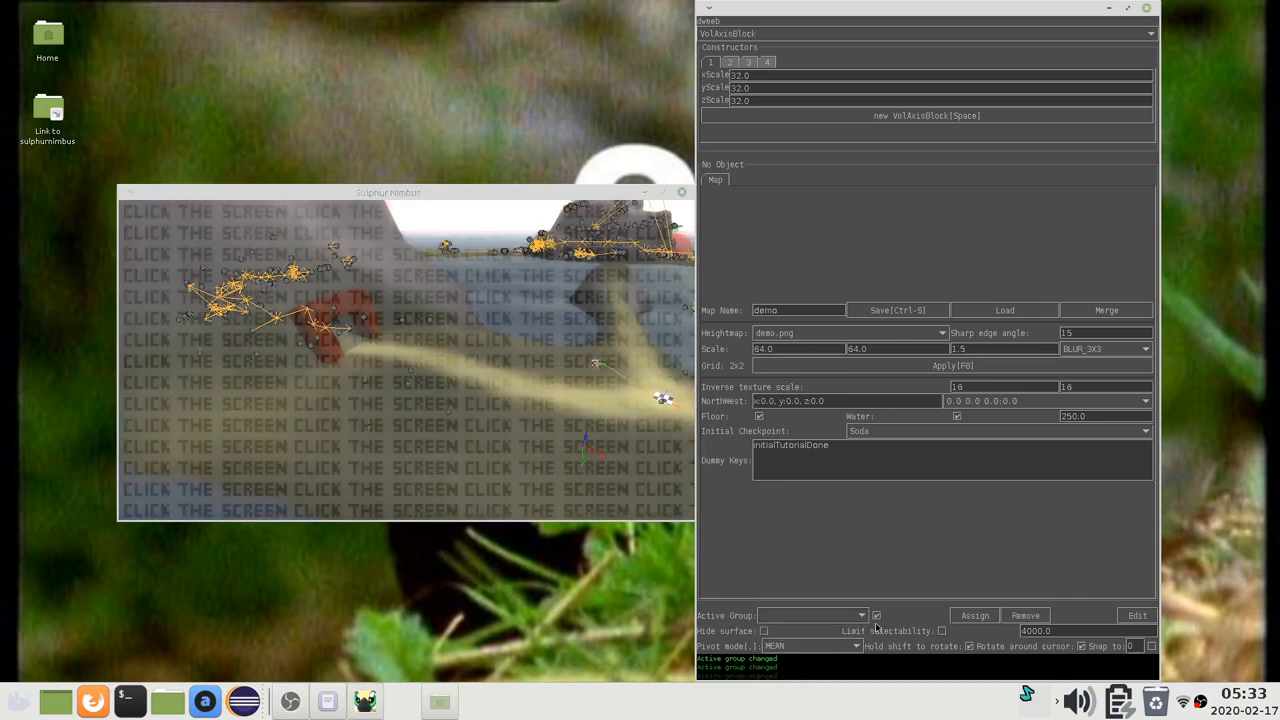
# - Untick the active-group filter so all map objects show in the scene again
pyautogui.click(400, 360)
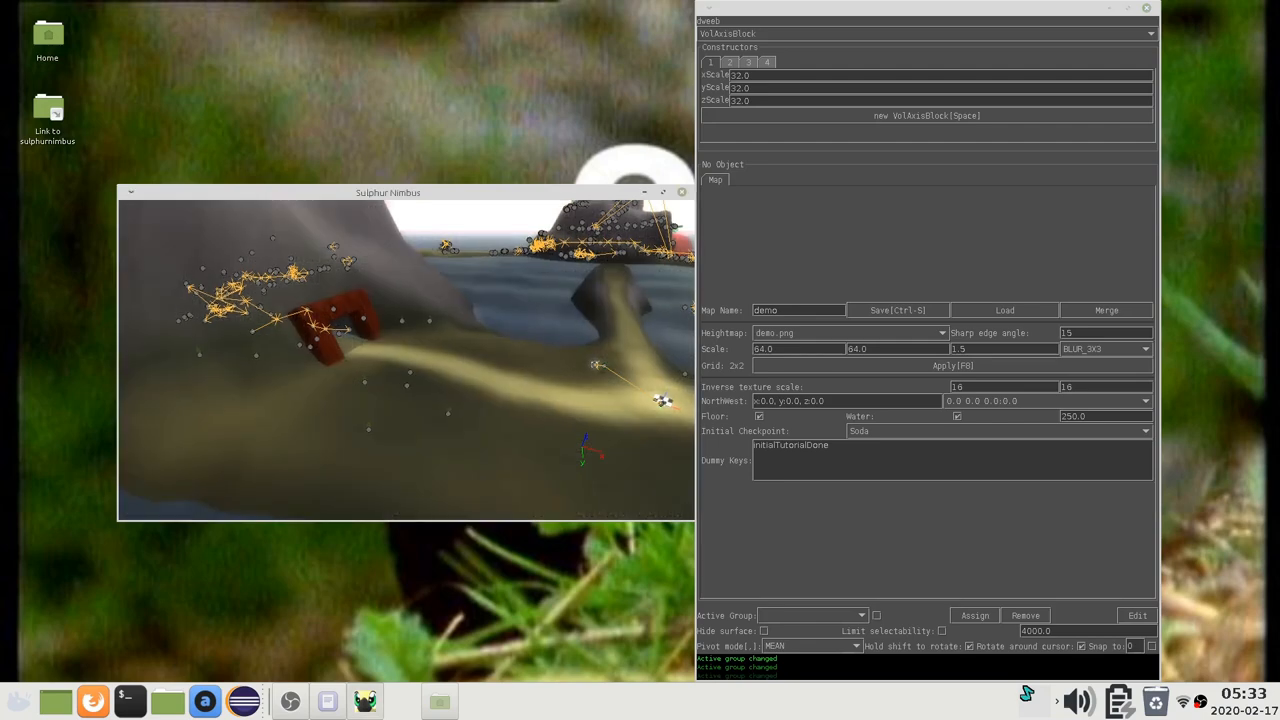